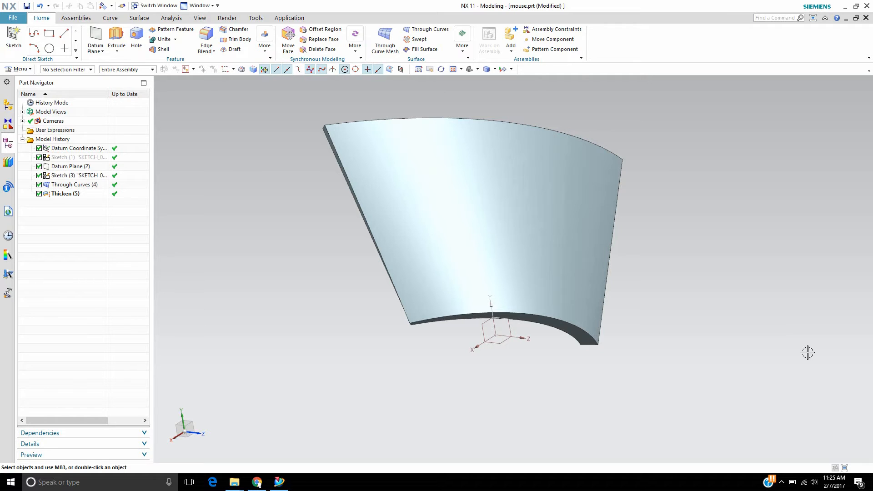
mouse_move(765, 311)
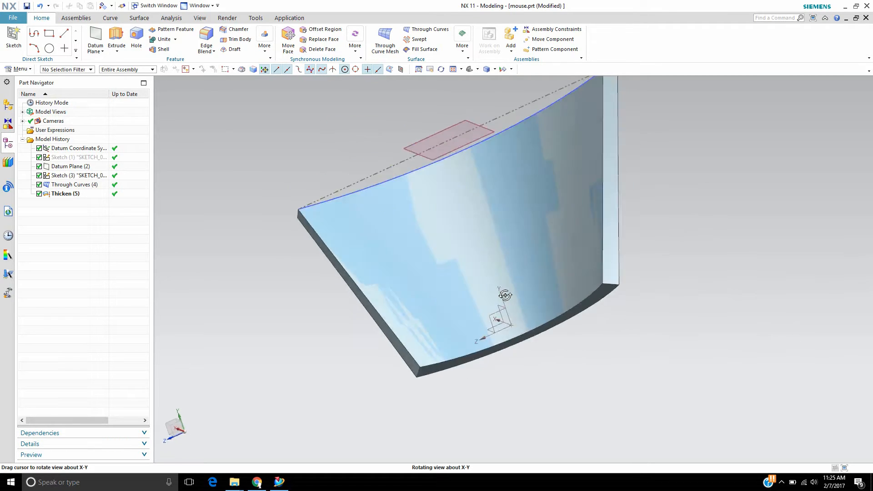
- Hide the datum plane so only the curved thickened plate stays visible
right_click(78, 175)
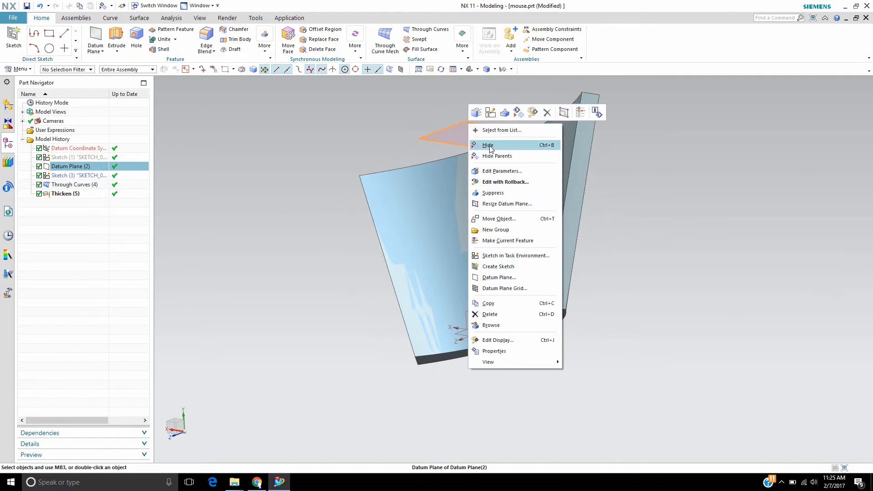
left_click(488, 145)
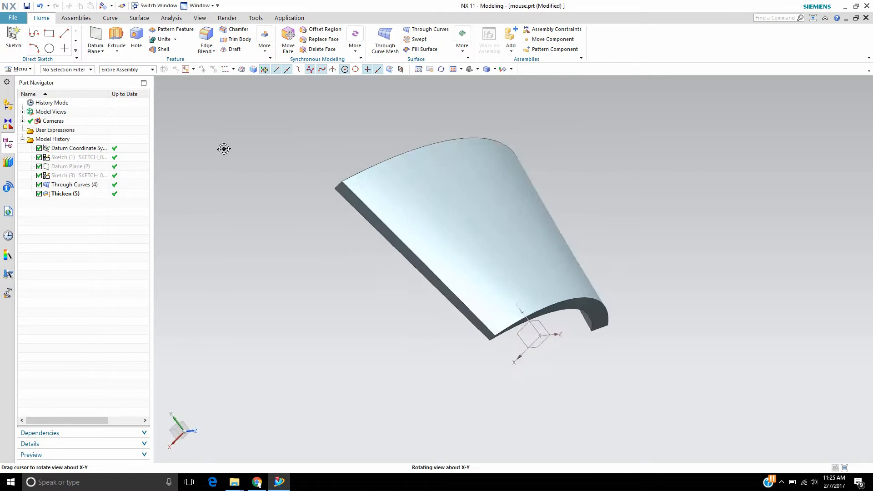
- Create a Face Points point set on the plate's top face with U and V counts of 10
left_click(110, 18)
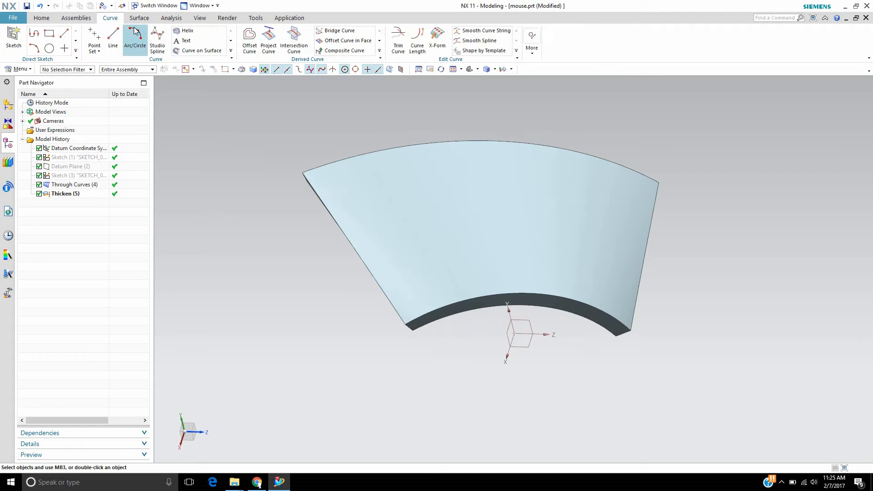
left_click(94, 51)
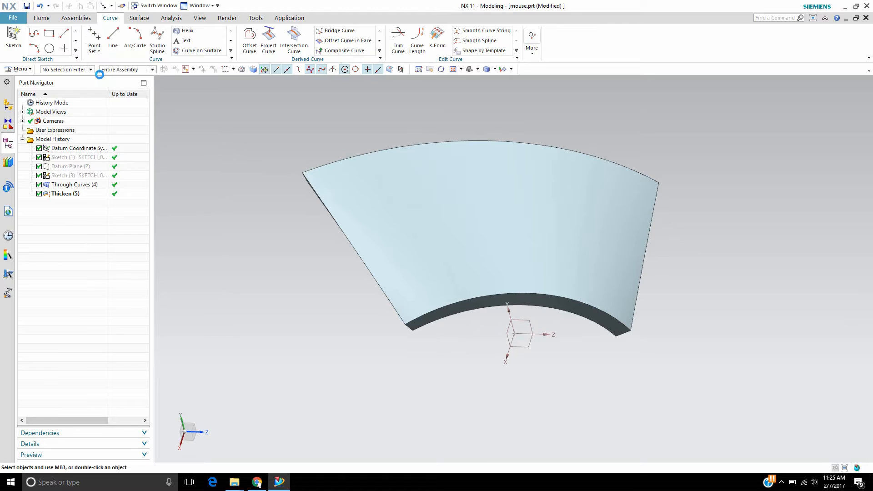
left_click(94, 41)
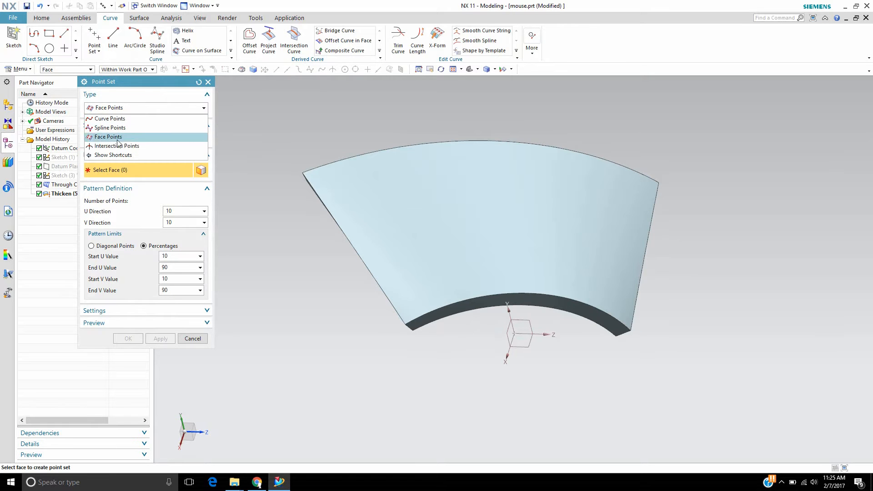
left_click(108, 137)
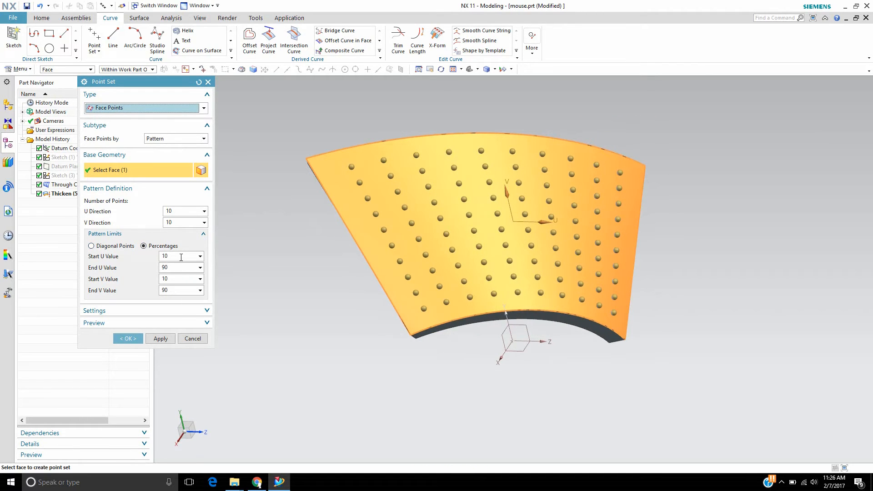
mouse_move(384, 230)
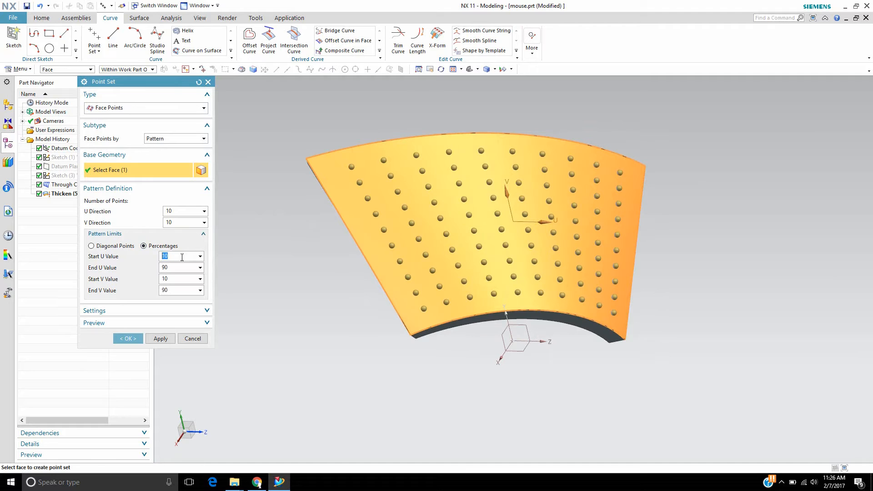
left_click(177, 267)
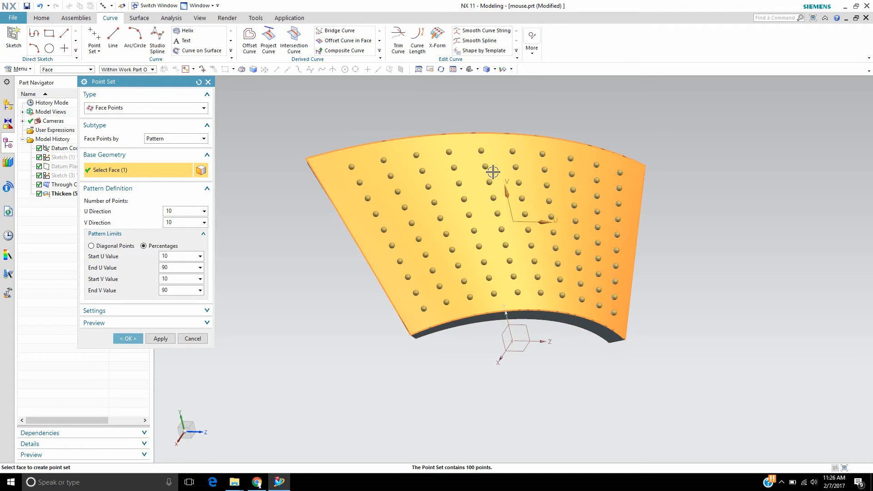
triple_click(181, 211)
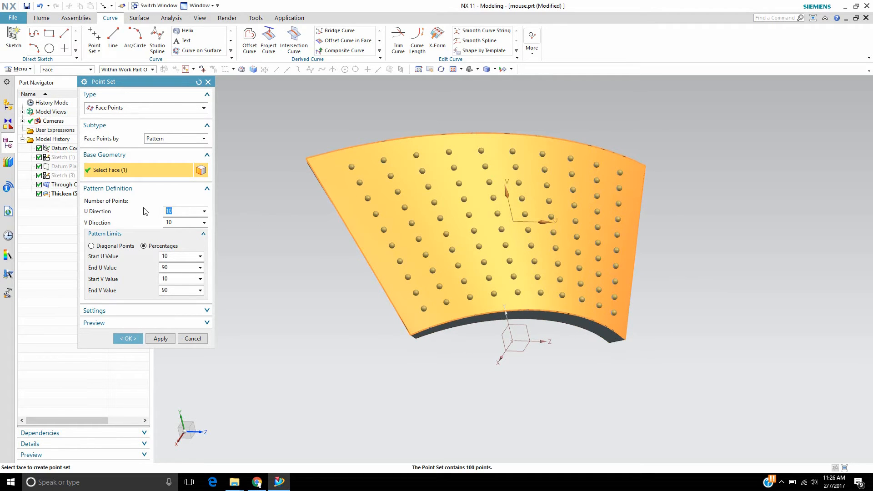
mouse_move(215, 213)
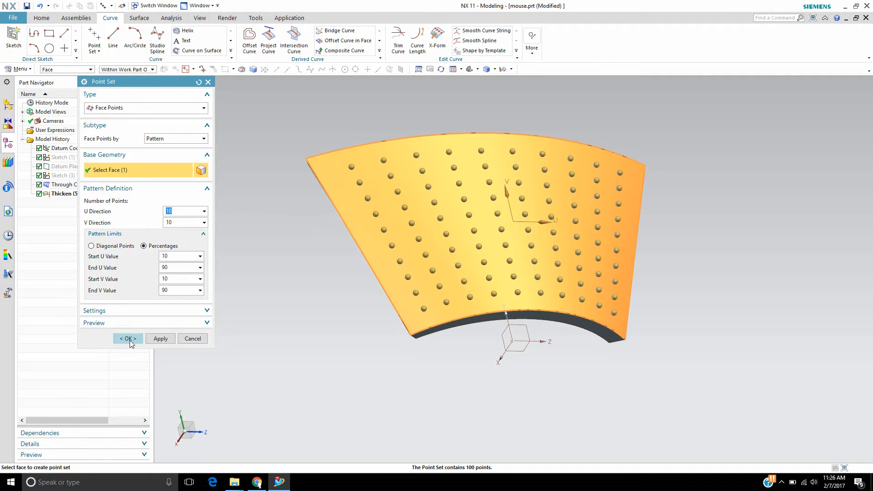
left_click(127, 338)
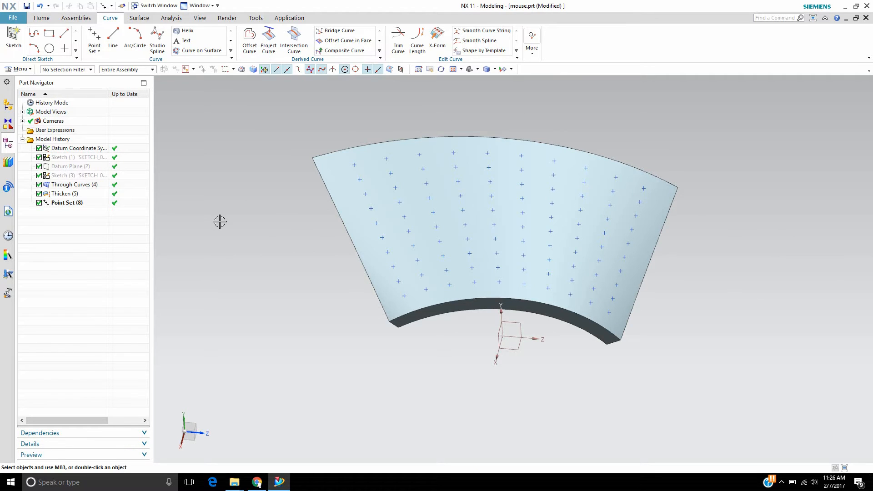
mouse_move(237, 197)
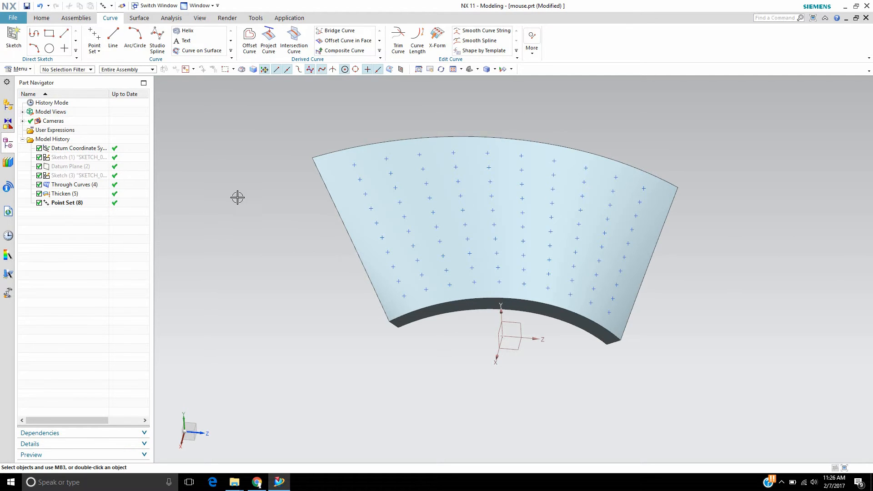
- Drill a simple through hole at one grid point of the point set
left_click(41, 18)
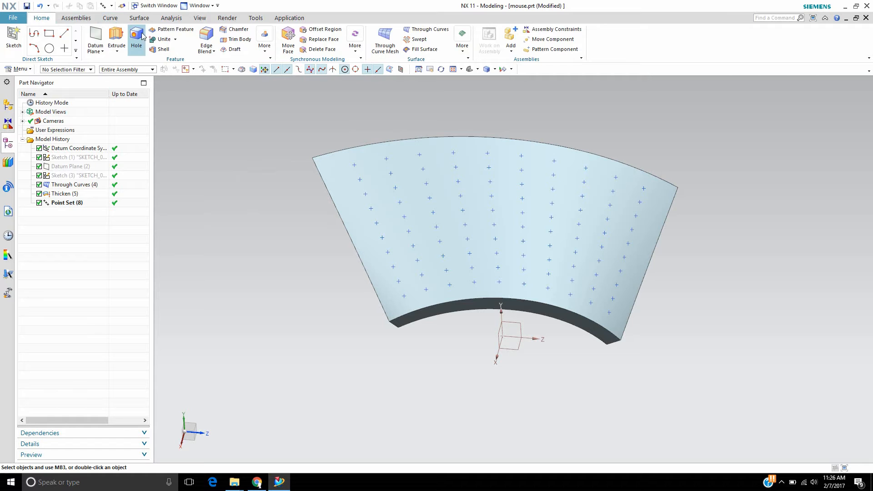
left_click(136, 40)
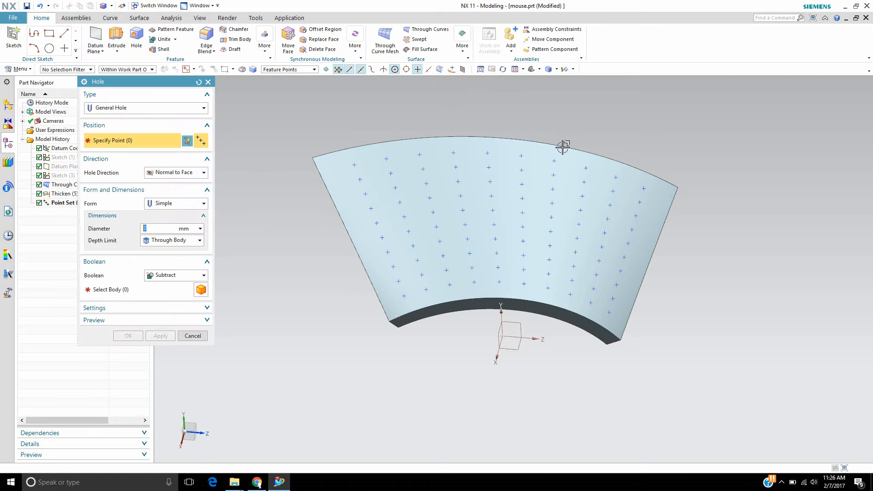
mouse_move(499, 210)
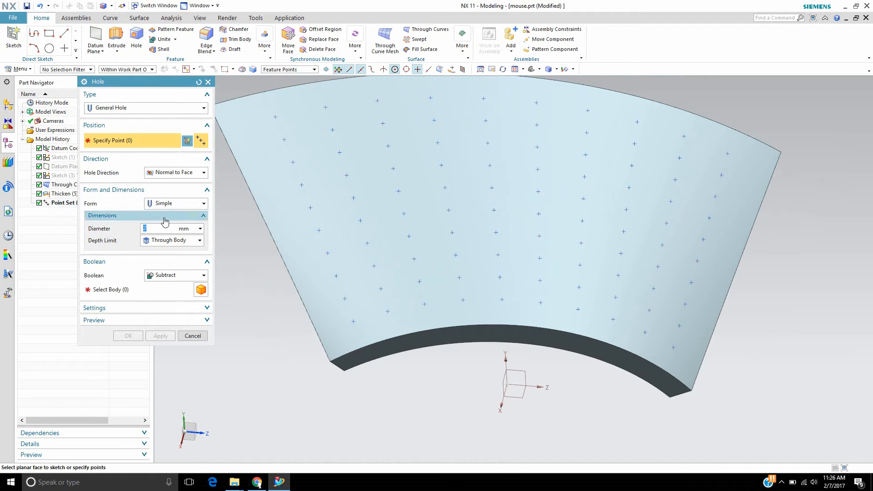
mouse_move(489, 166)
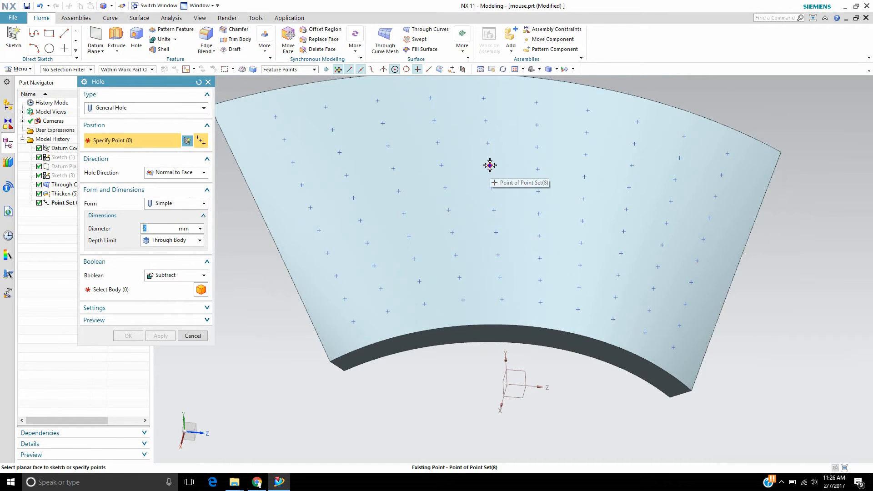
left_click(489, 166)
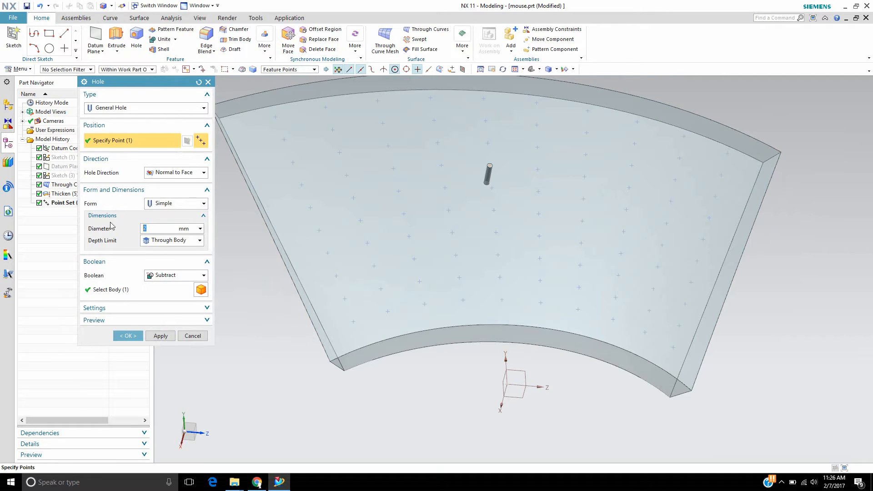
mouse_move(102, 228)
type("0.2")
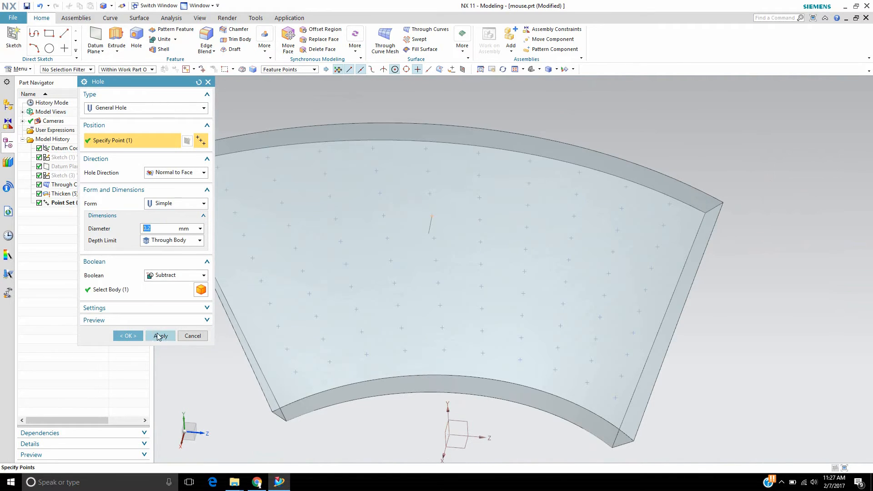
left_click(192, 336)
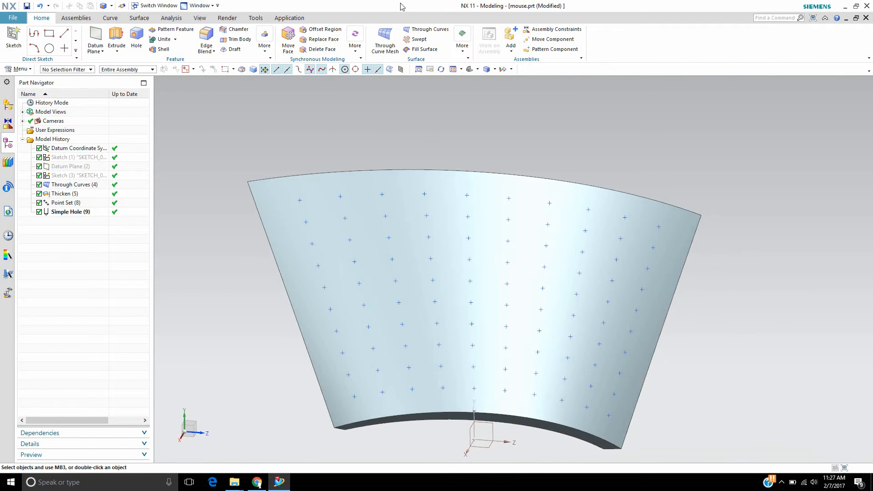
mouse_move(141, 60)
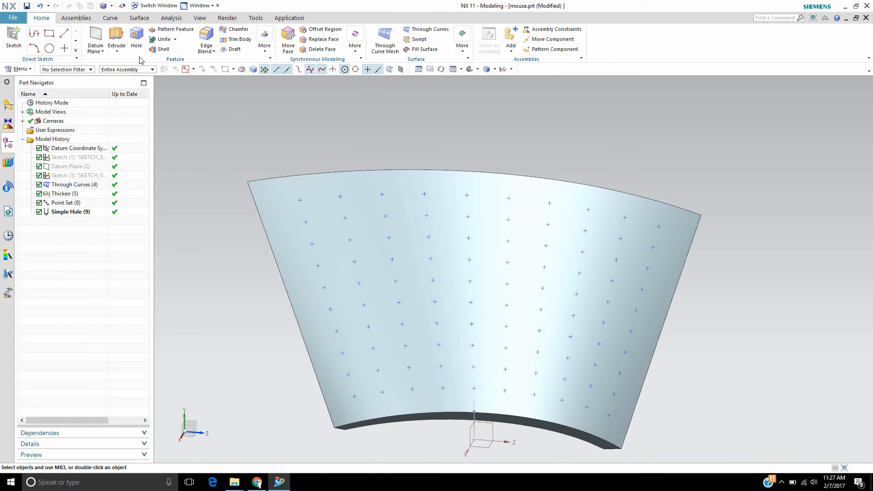
mouse_move(175, 29)
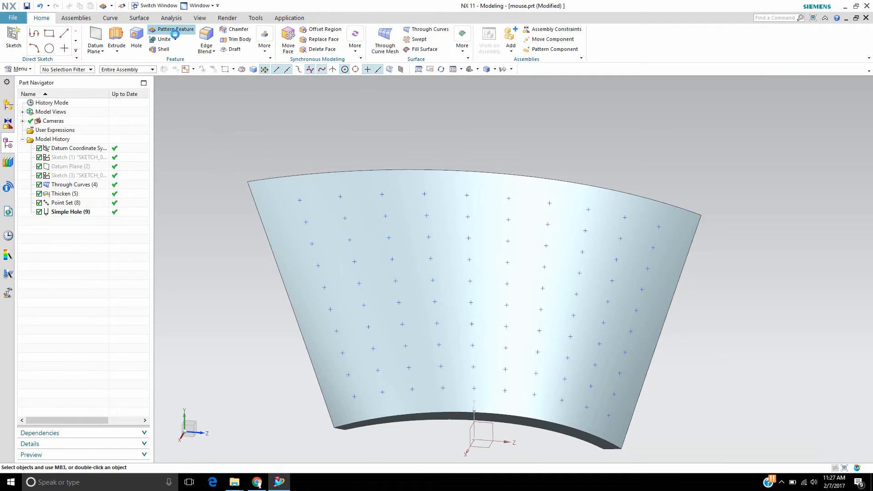
- Pattern the simple hole from its point onto the grid points and enable Use Spreadsheet
left_click(175, 29)
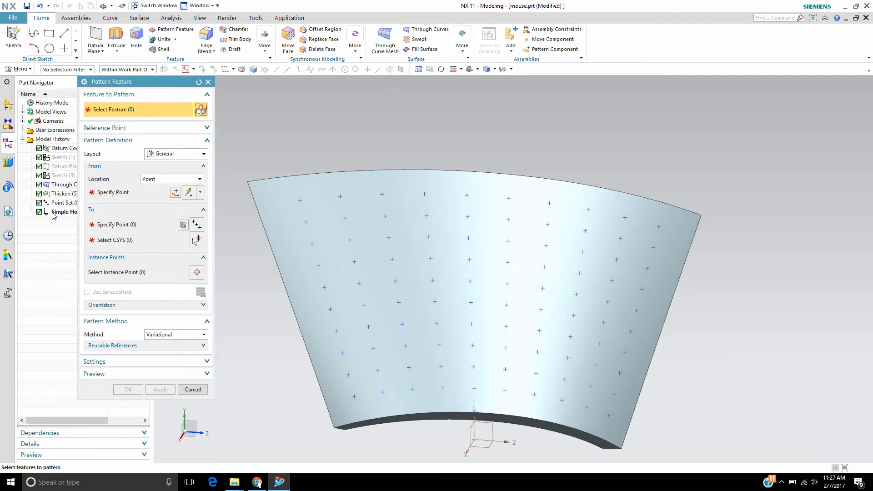
left_click(65, 212)
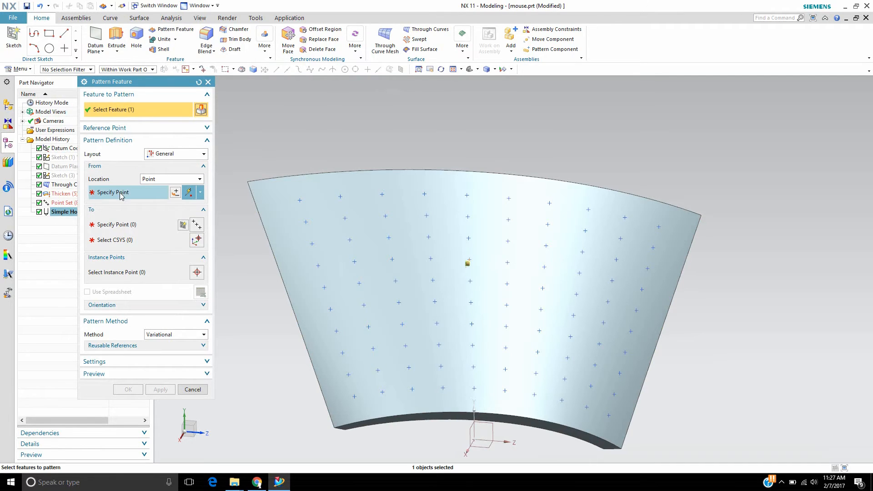
left_click(113, 192)
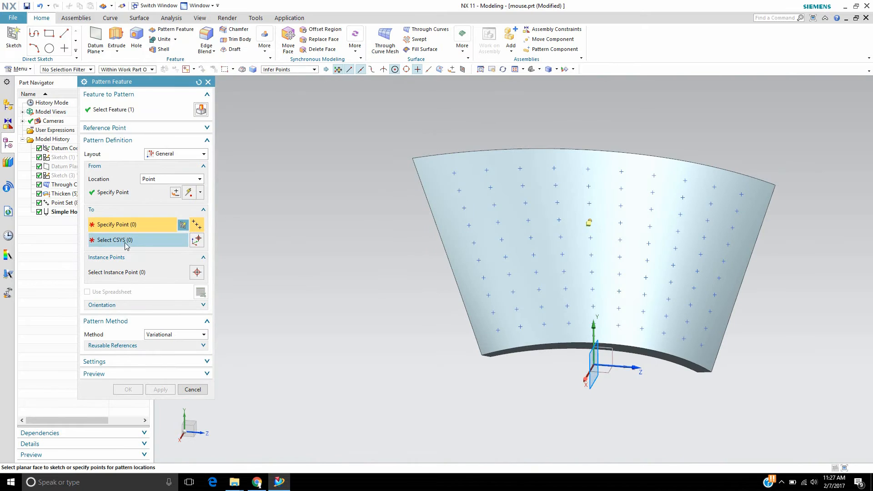
mouse_move(448, 175)
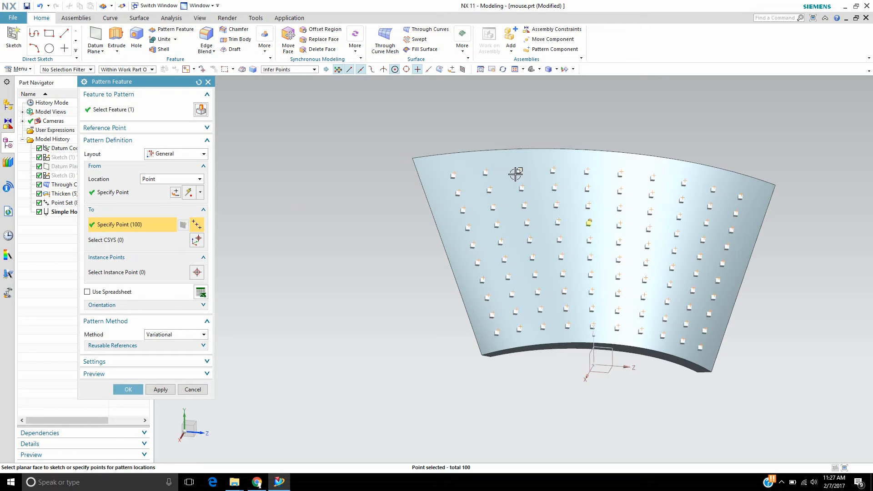
mouse_move(645, 164)
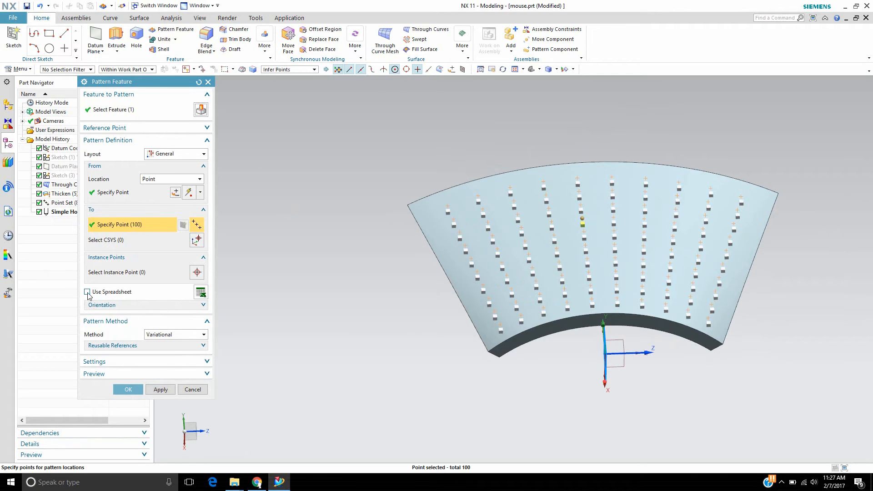
left_click(87, 291)
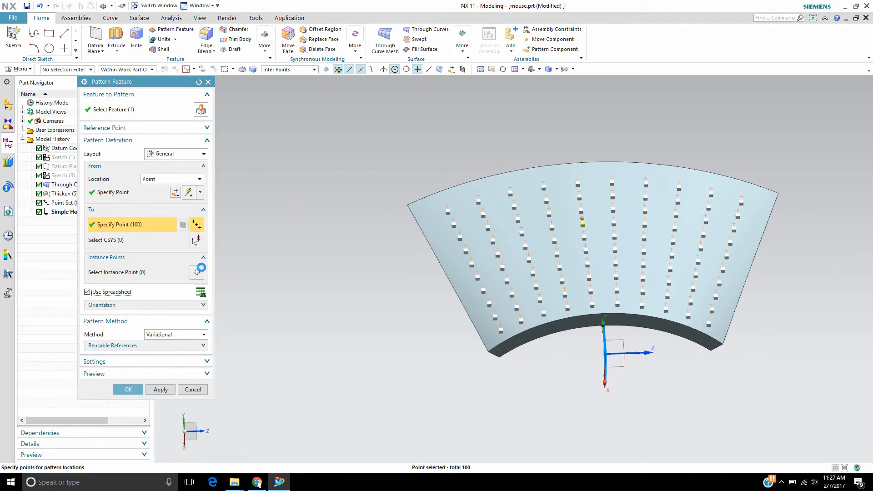
left_click(200, 291)
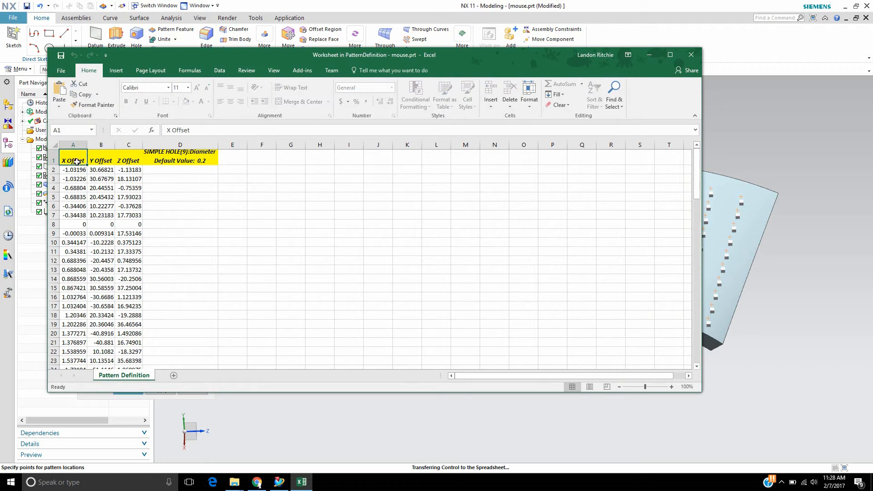
mouse_move(346, 81)
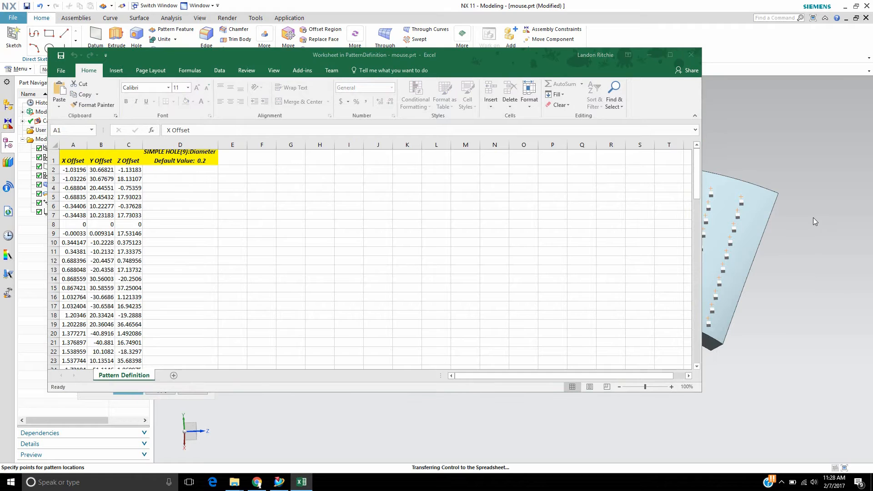
mouse_move(738, 186)
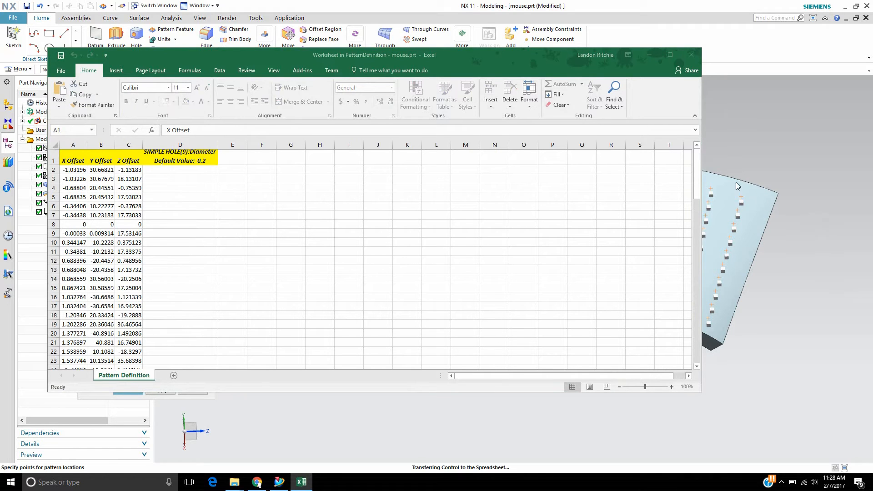
mouse_move(204, 192)
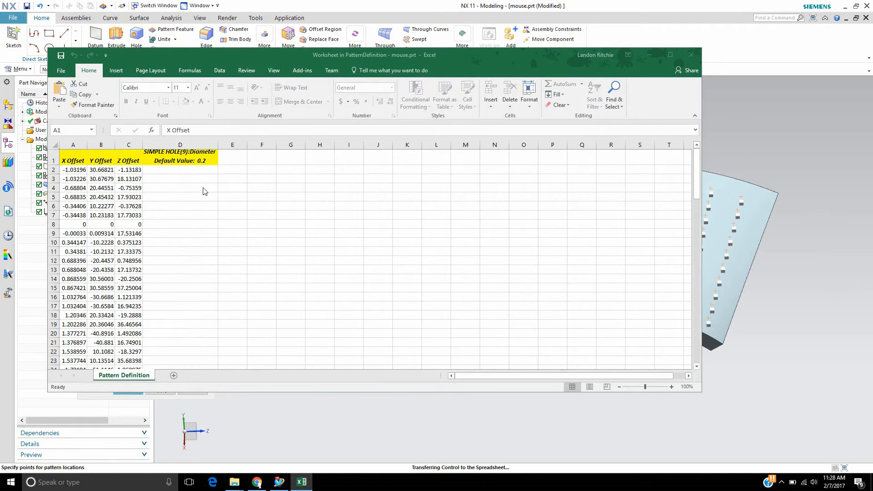
mouse_move(156, 185)
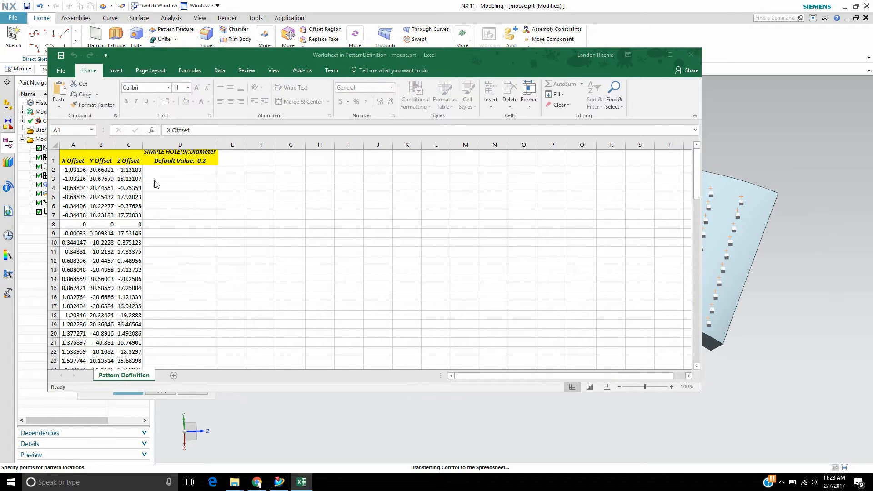
mouse_move(155, 215)
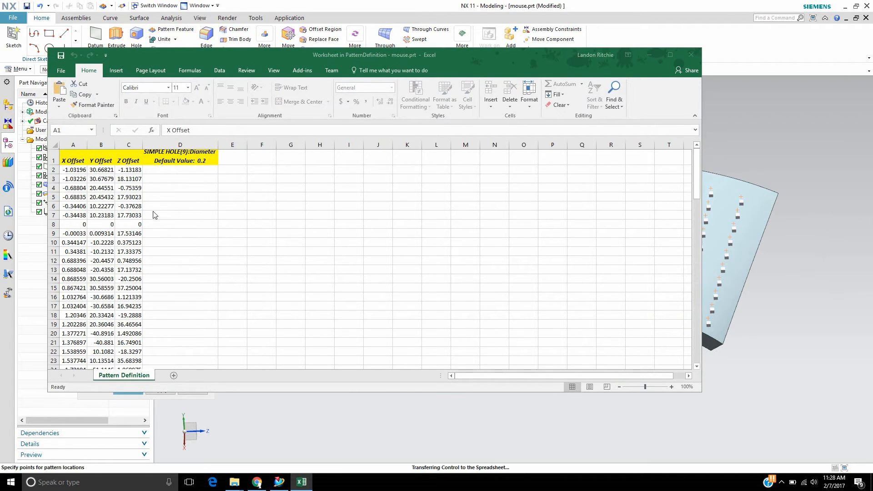
- Begin a formula in the Diameter cell D2 of the pattern worksheet
left_click(179, 170)
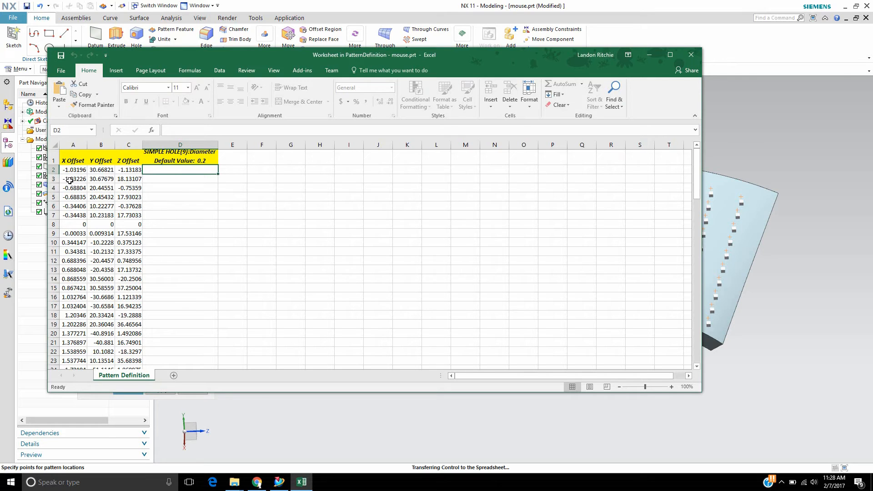
mouse_move(103, 155)
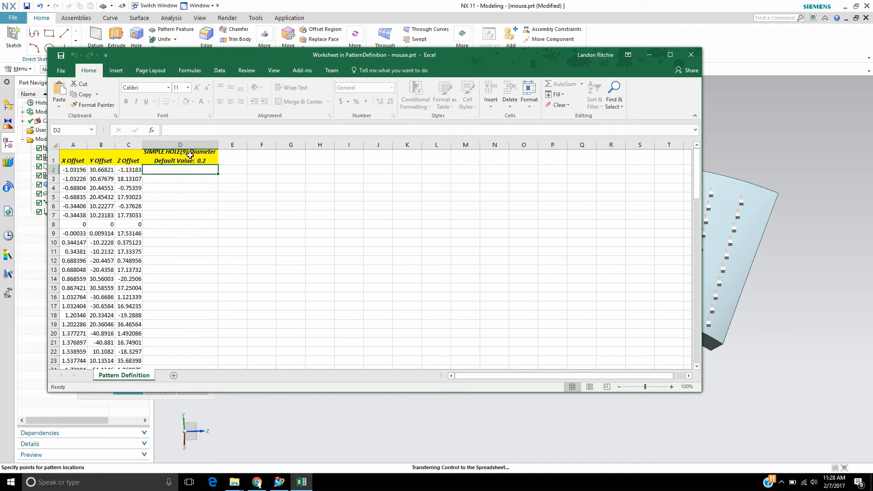
mouse_move(186, 159)
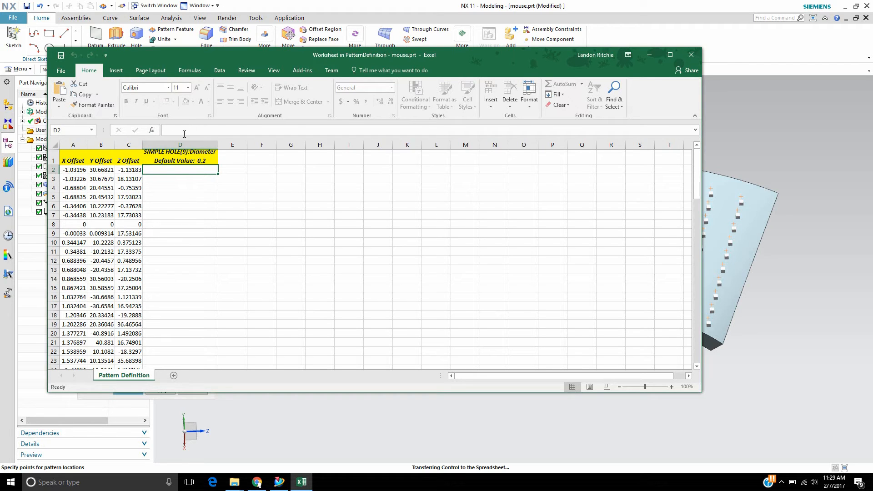
type("=")
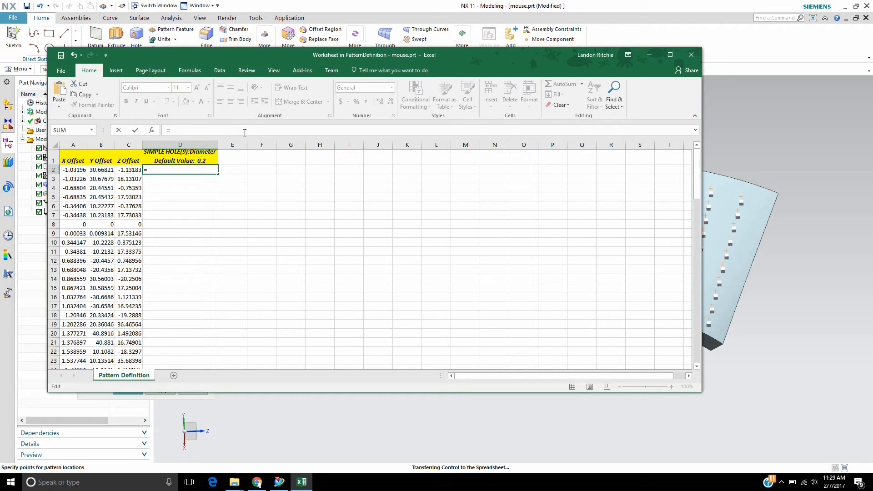
- Enter the diameter formula =SQRT(ABS(A2*B2))*0.2 in D2, giving about 1.125
type("SQRT")
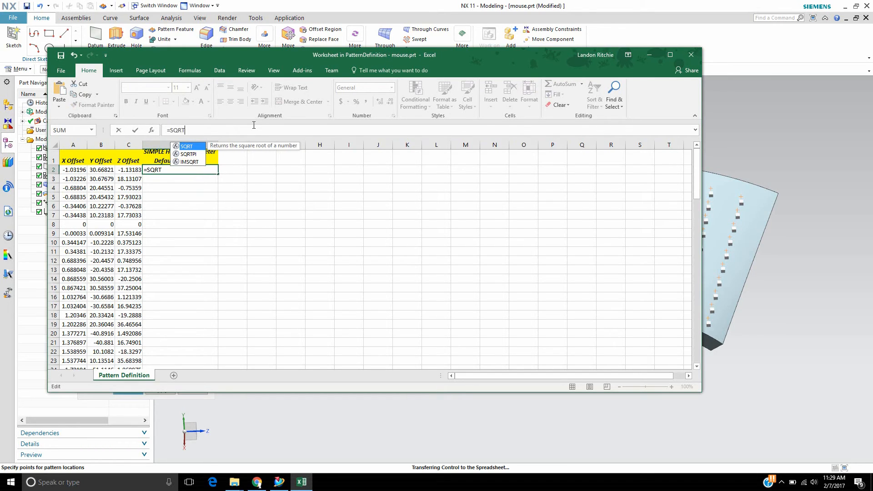
type("(ABS(A2*")
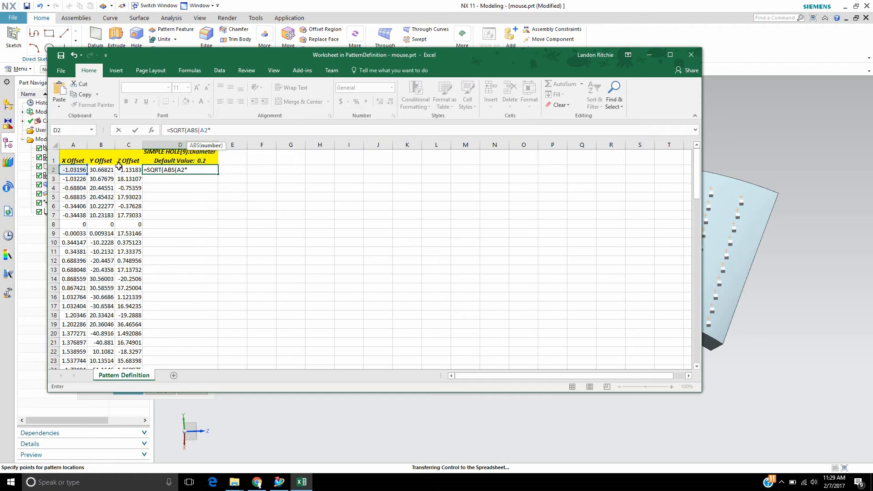
left_click(101, 169)
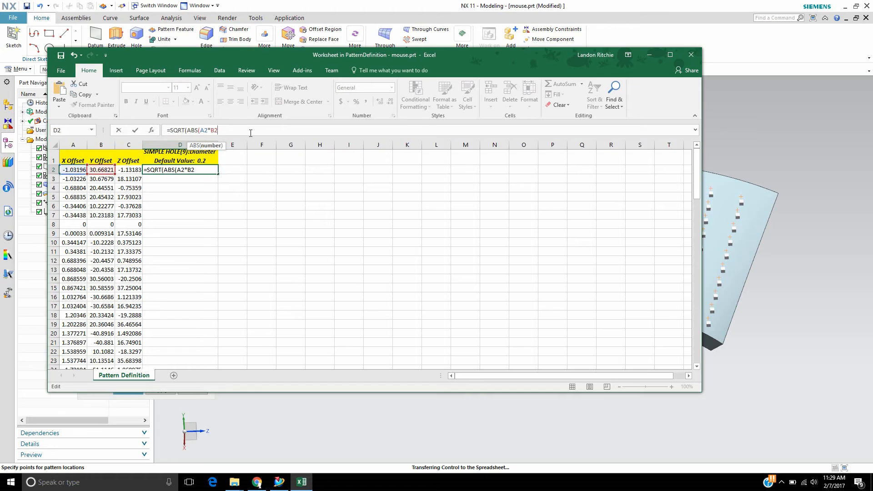
type("))")
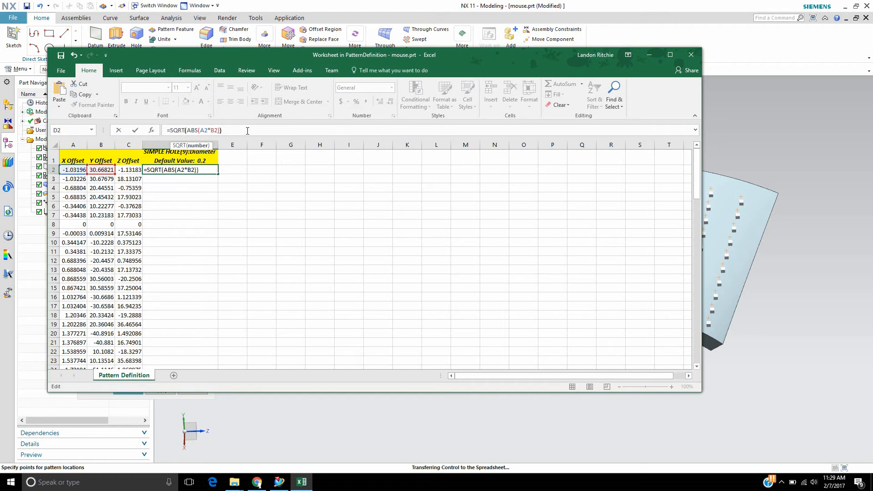
type("*")
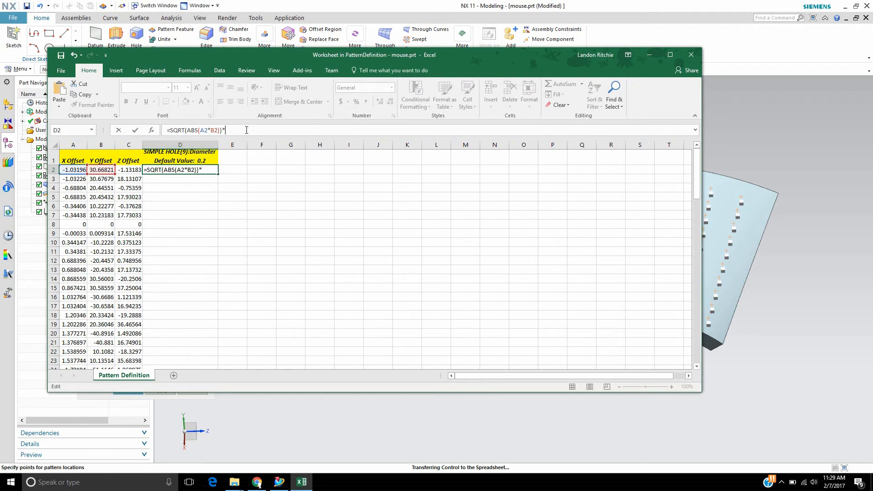
type("2")
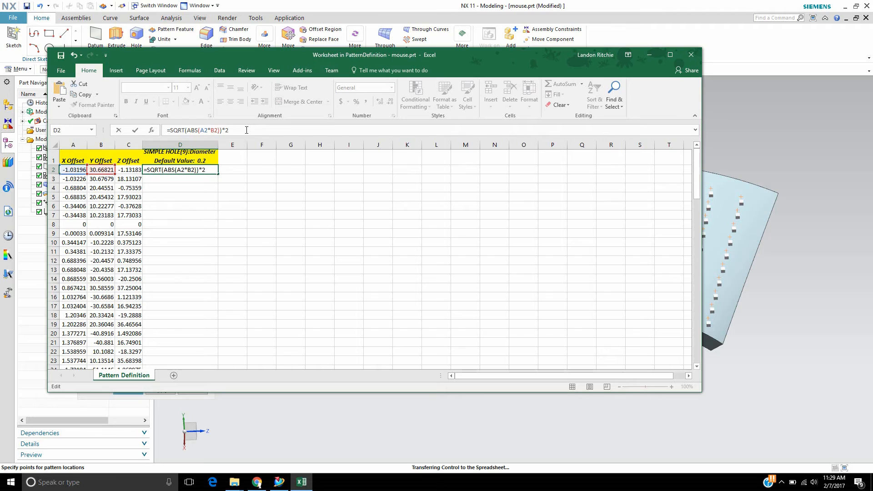
key("Return")
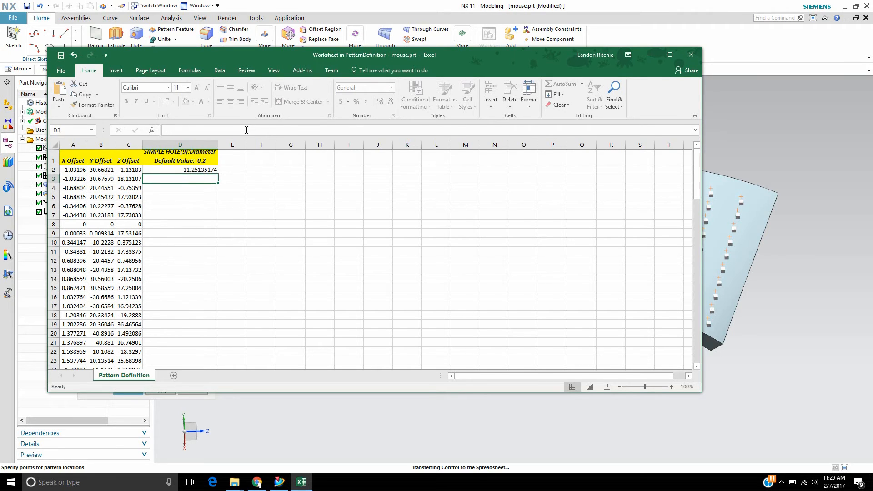
left_click(179, 169)
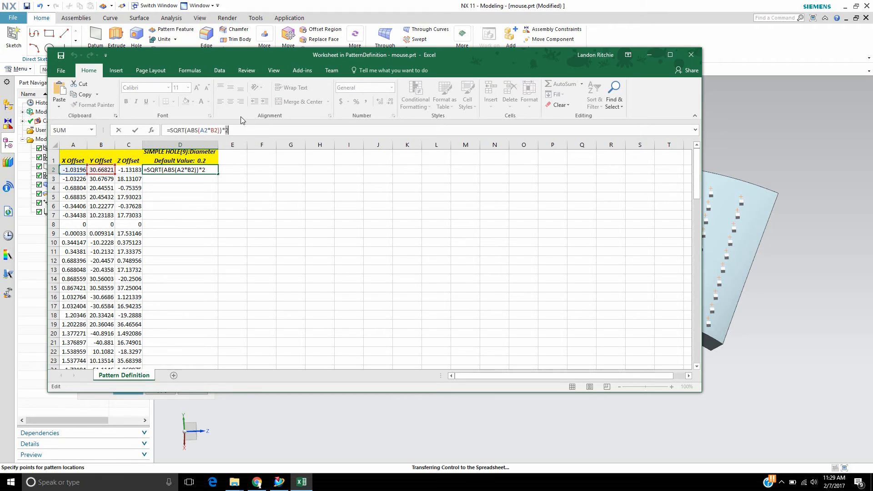
type("0.")
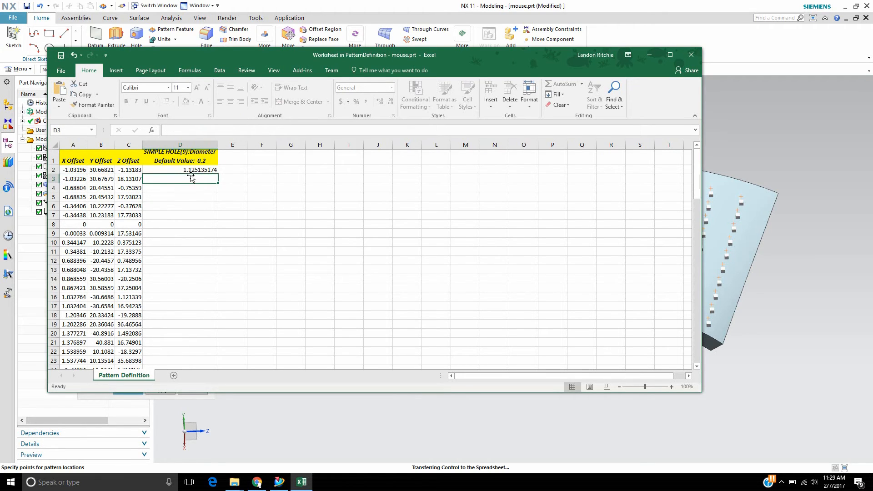
left_click(179, 170)
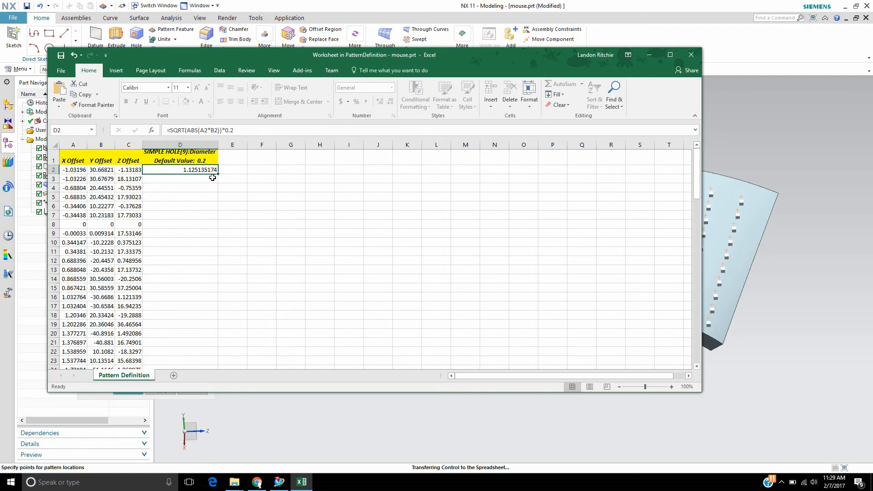
mouse_move(214, 178)
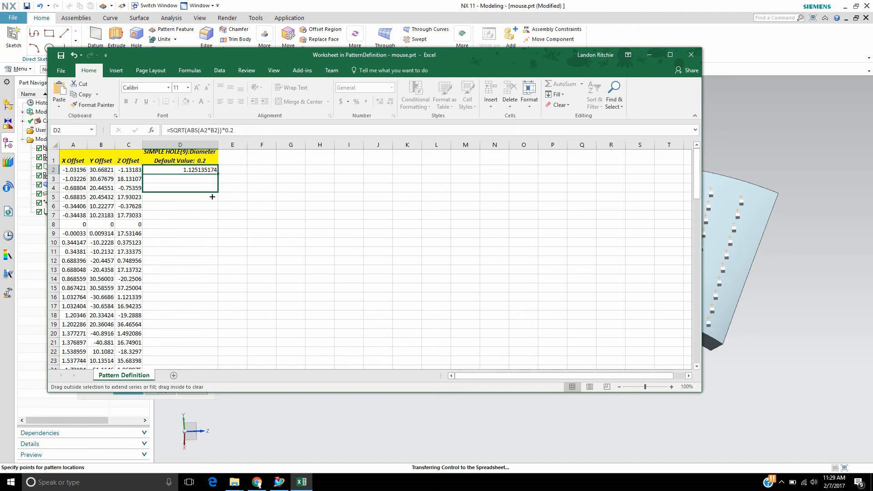
- Scroll through column D to check the filled-down diameters rising to about 6.94
scroll("down", 3)
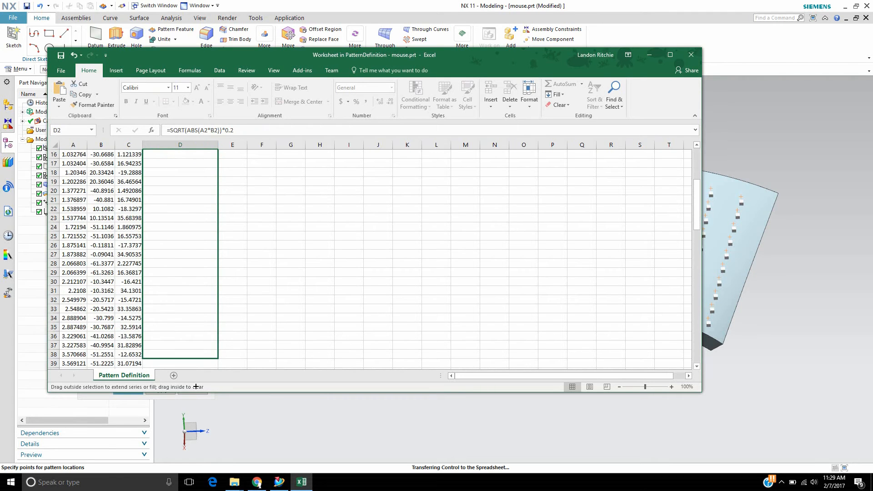
scroll("down", 3)
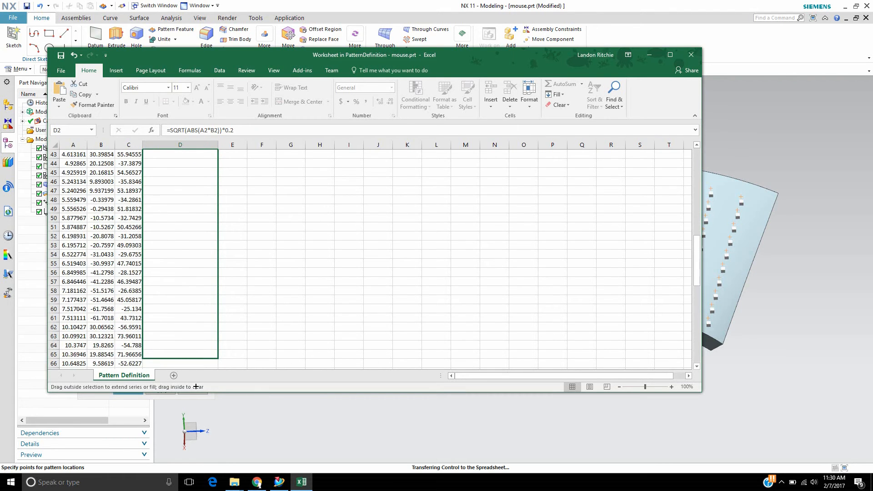
scroll("down", 3)
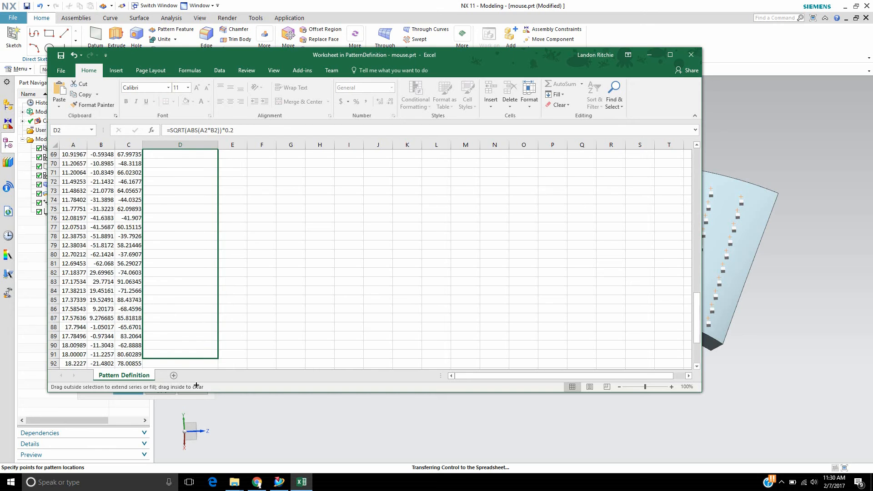
scroll("down", 3)
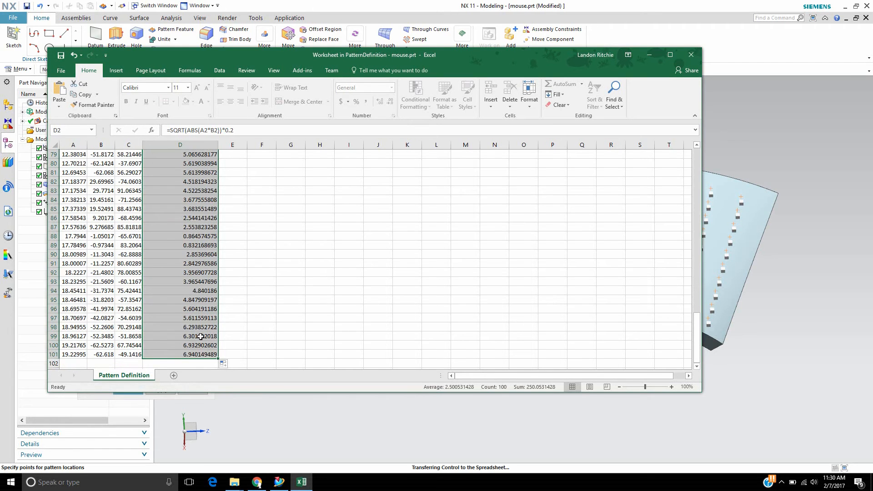
scroll("up", 3)
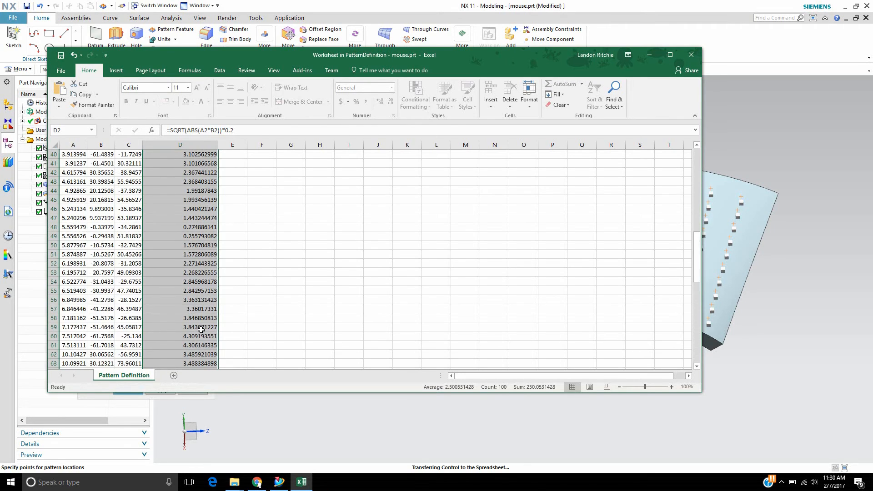
scroll("up", 3)
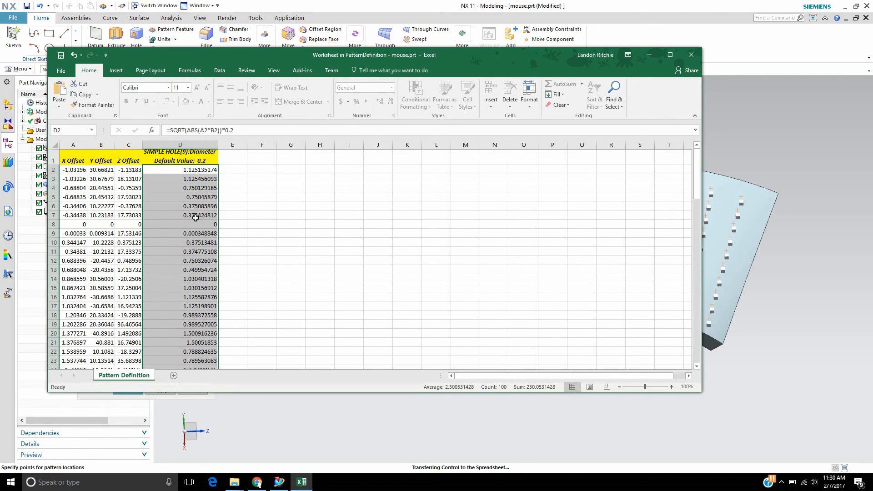
scroll("down", 3)
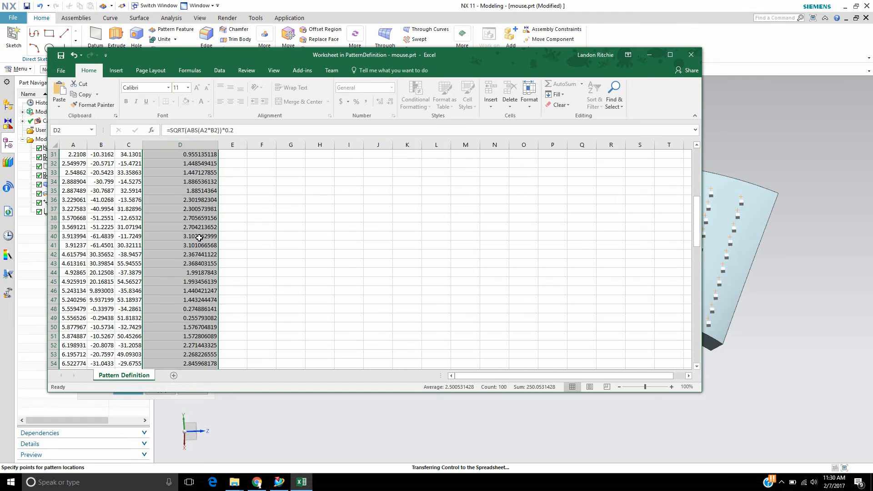
scroll("down", 3)
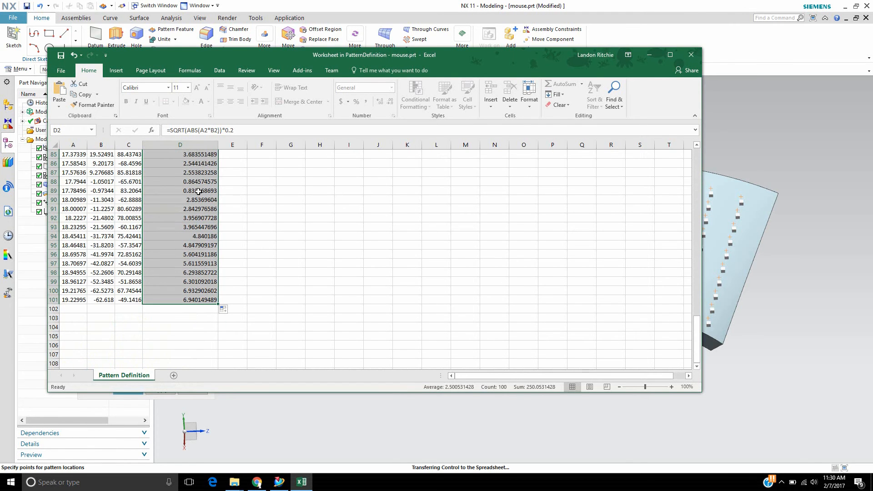
mouse_move(225, 212)
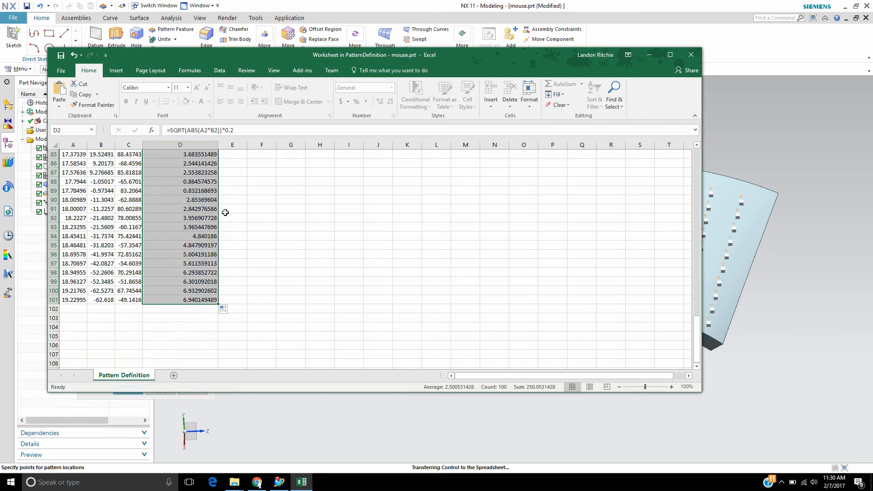
mouse_move(639, 73)
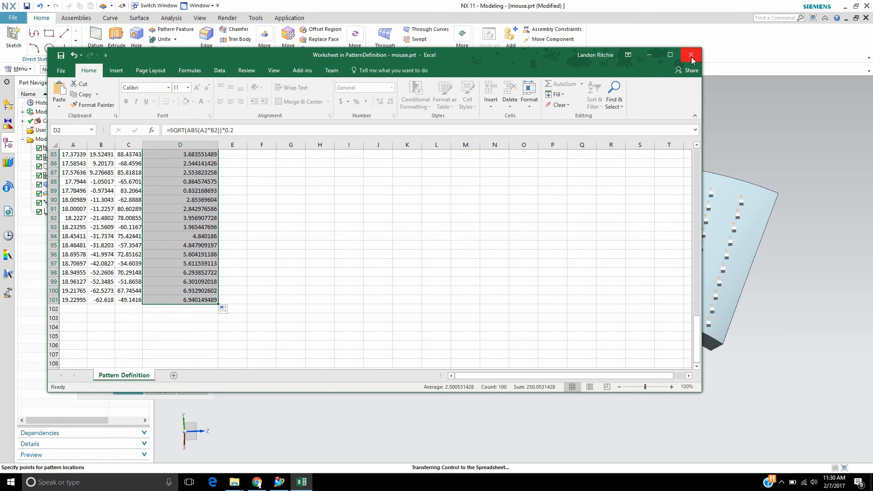
mouse_move(691, 54)
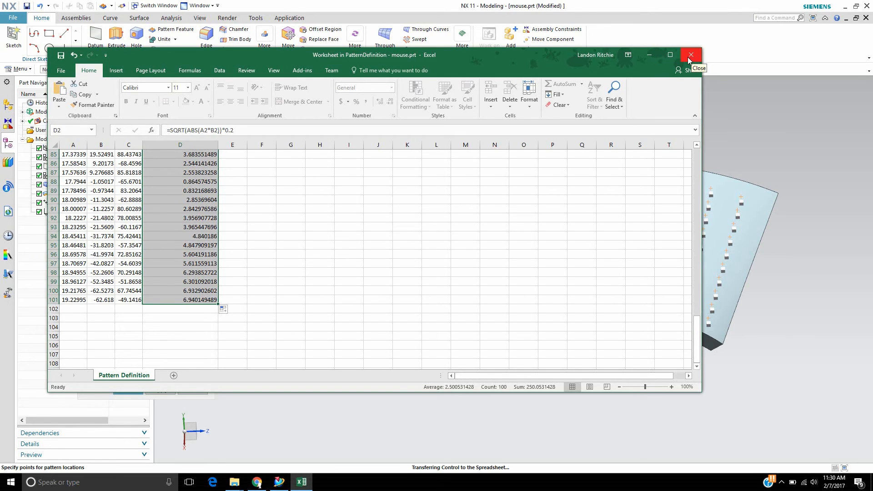
- Close the Excel worksheet, saving its data back to the NX hole pattern
left_click(690, 55)
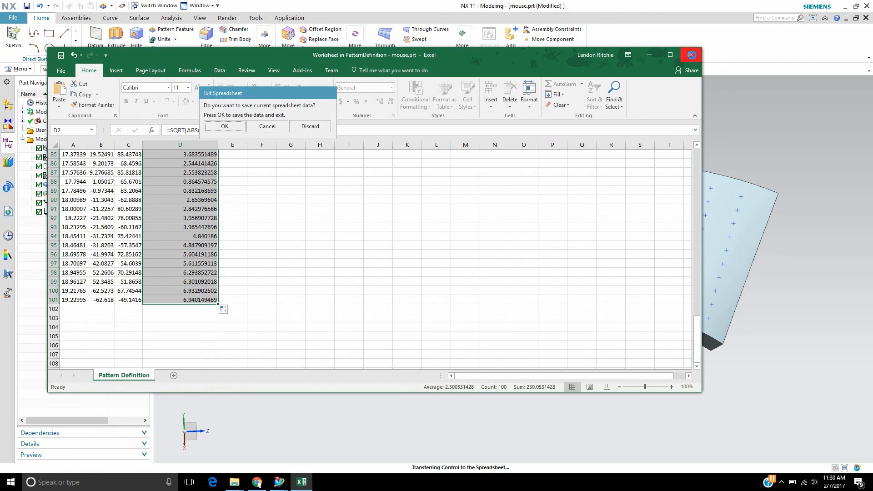
left_click(224, 125)
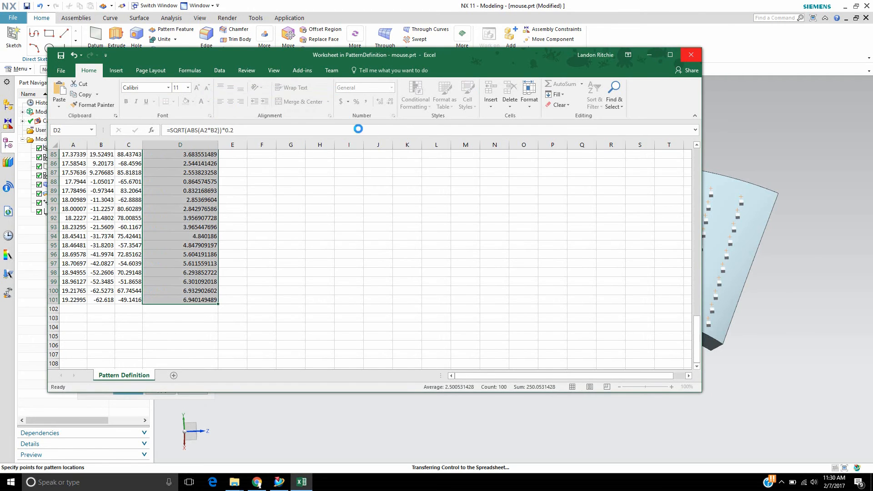
left_click(691, 54)
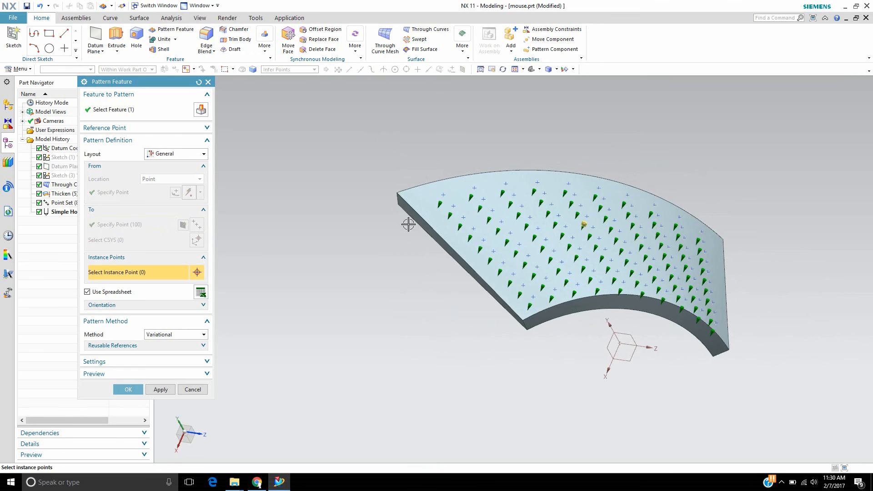
- Build the spreadsheet-driven hole pattern and dismiss the update warning report
left_click(127, 389)
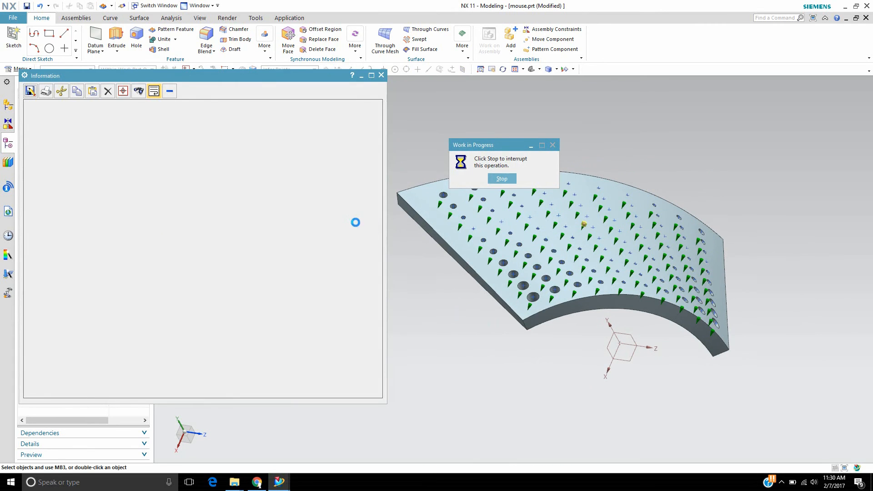
left_click(500, 179)
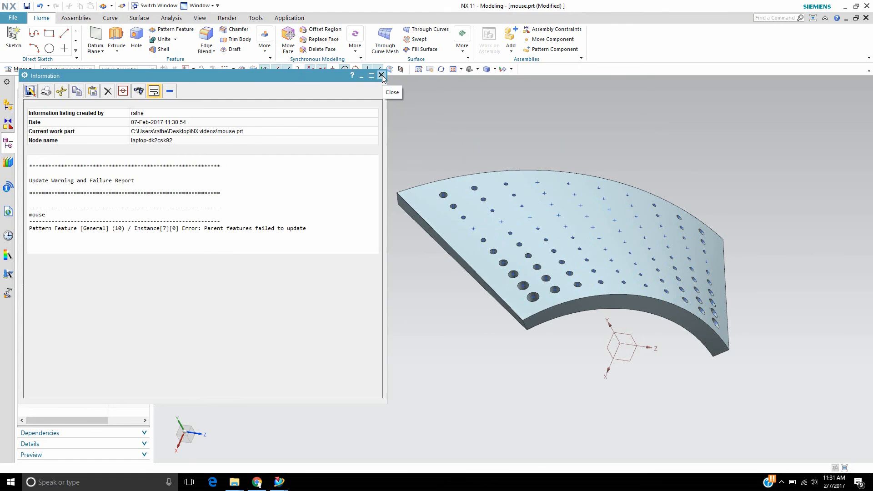
left_click(381, 75)
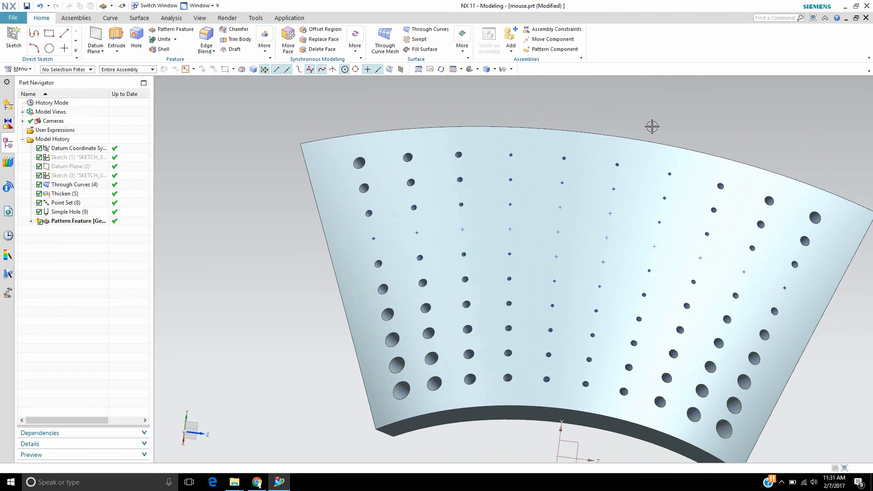
mouse_move(642, 125)
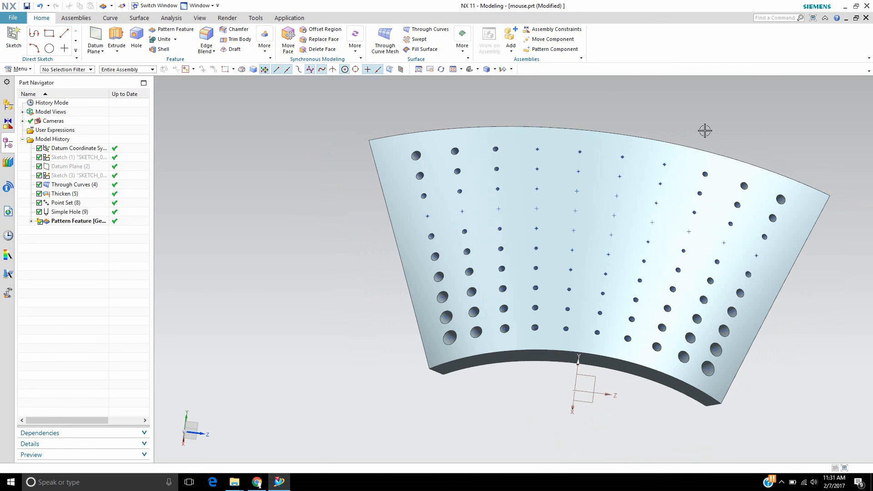
mouse_move(778, 405)
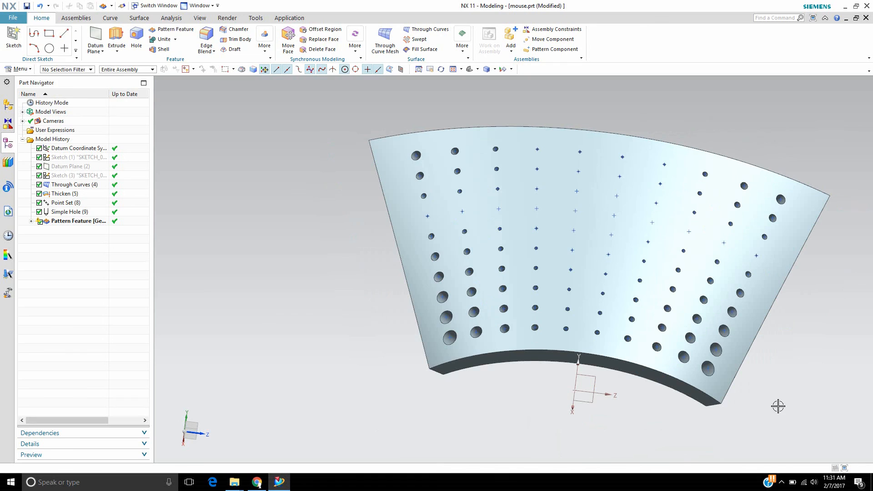